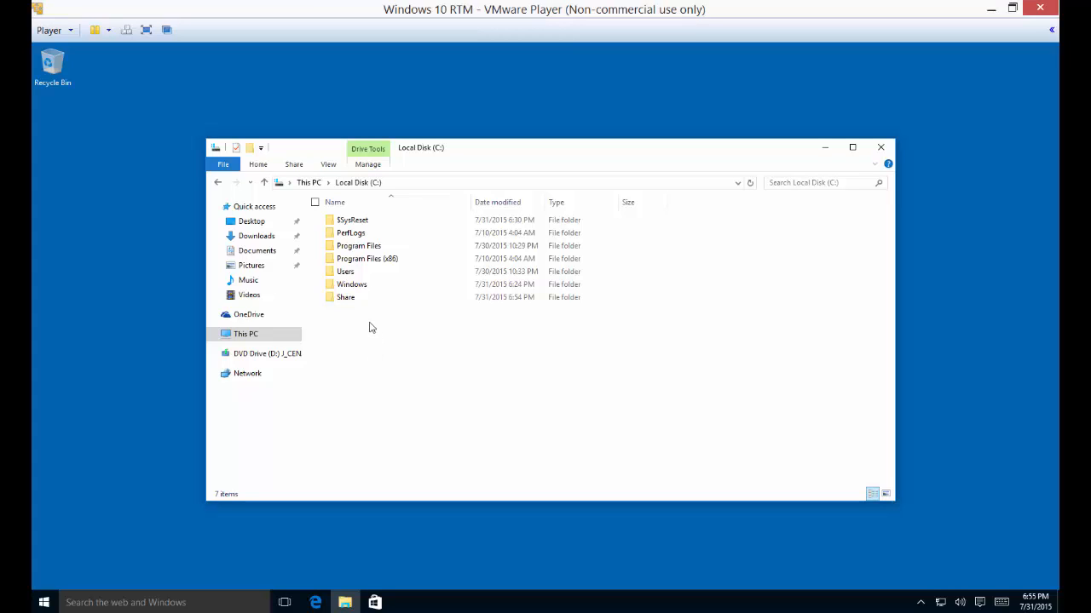
mouse_move(357, 314)
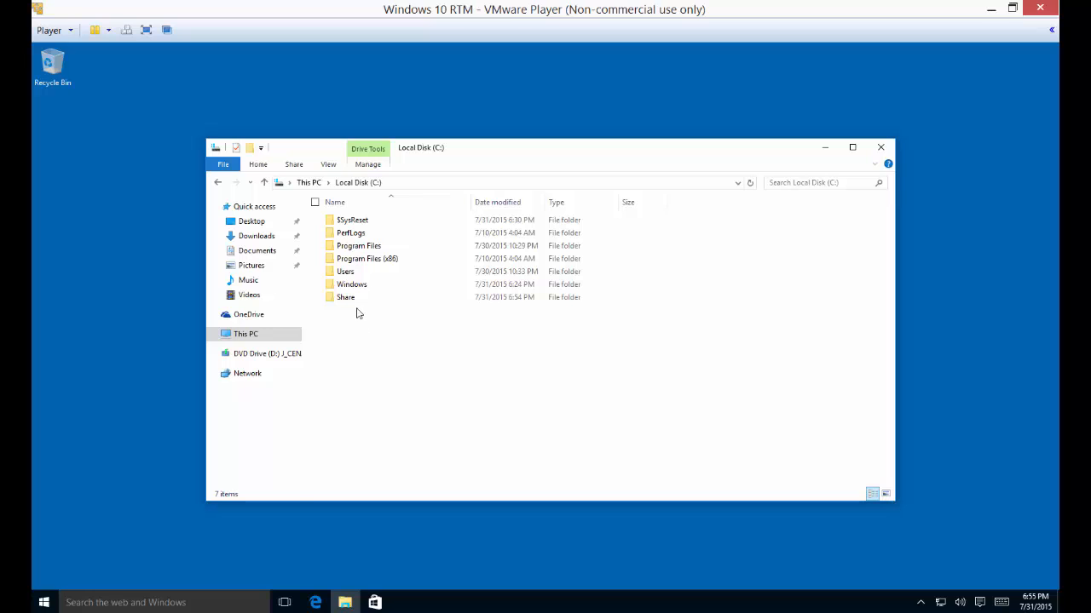
Open Properties for the Share folder on Local Disk (C:)
left_click(345, 296)
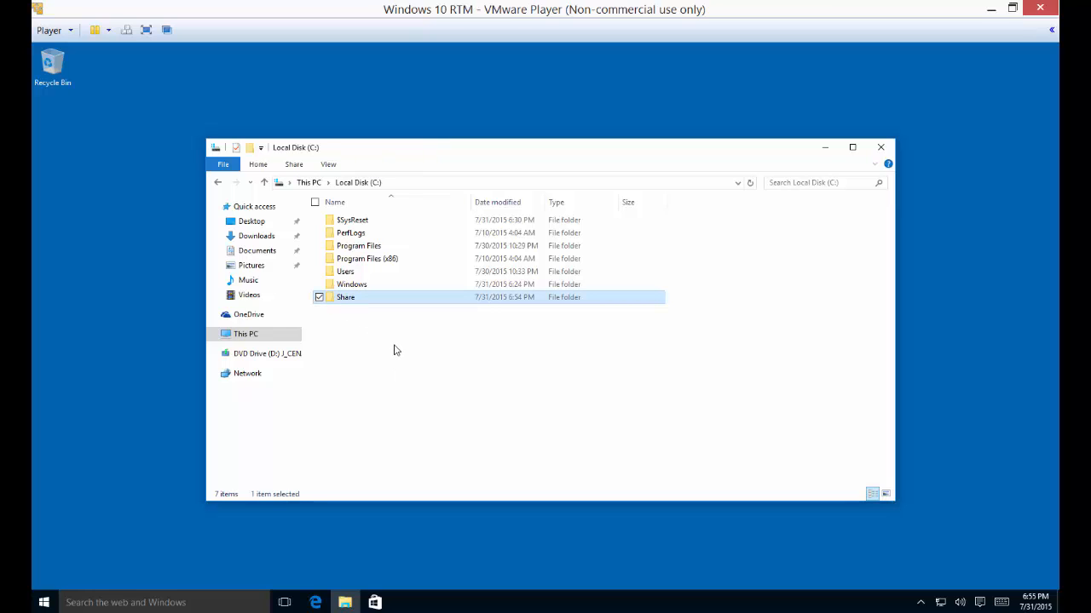
right_click(345, 296)
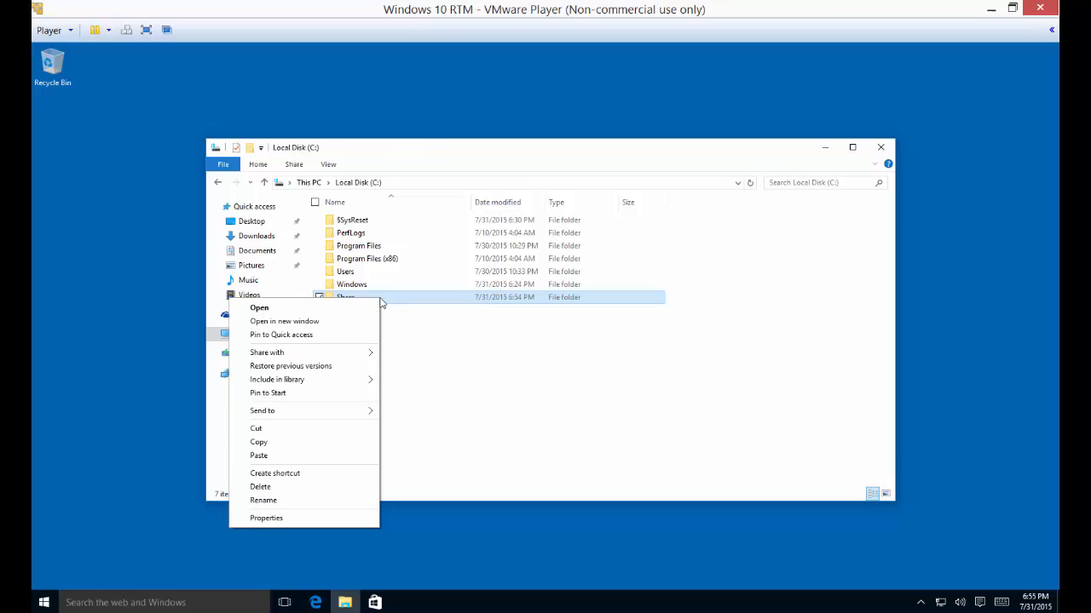
left_click(266, 519)
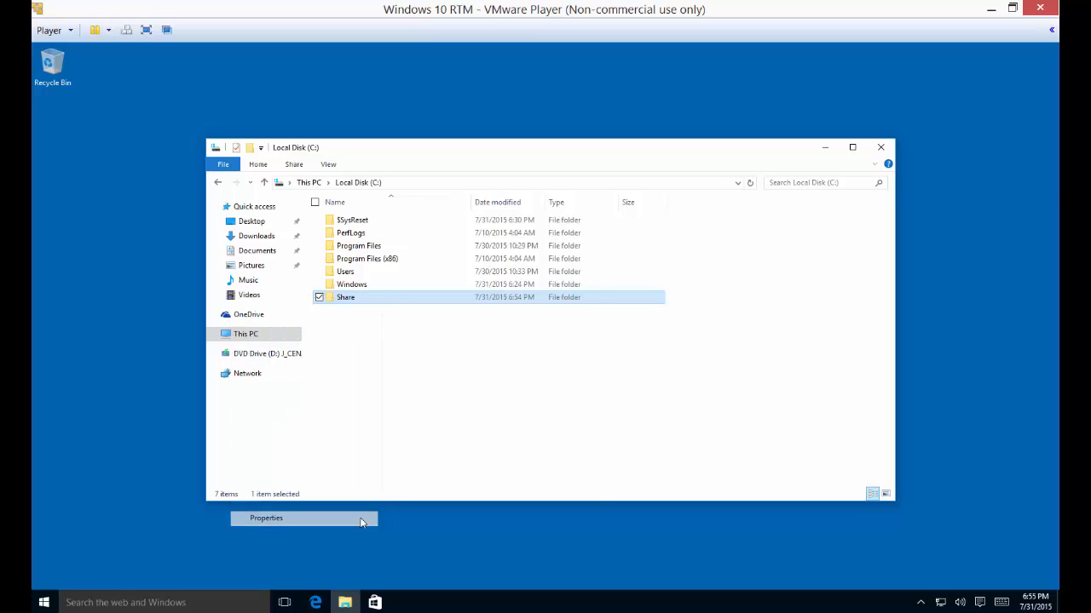
View the Share folder's Sharing tab, then cancel the File Sharing window
left_click(266, 518)
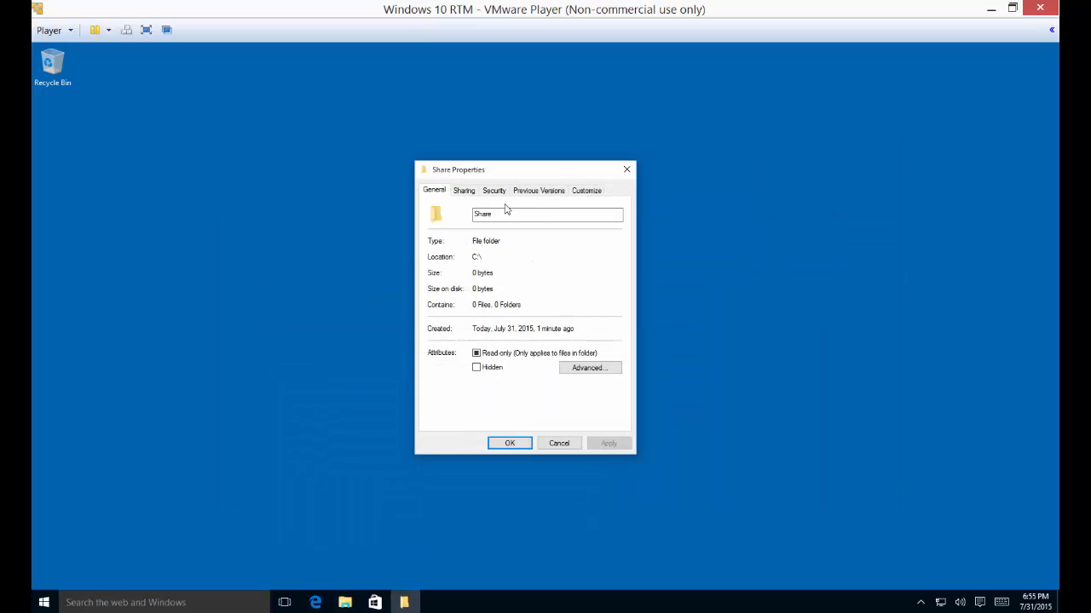
left_click(463, 190)
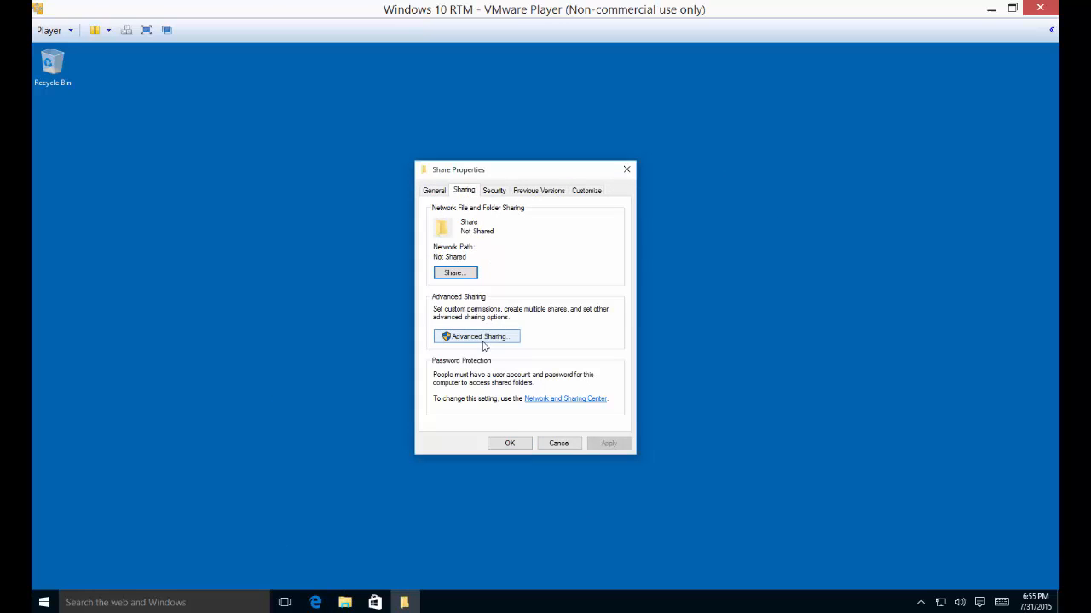
left_click(454, 273)
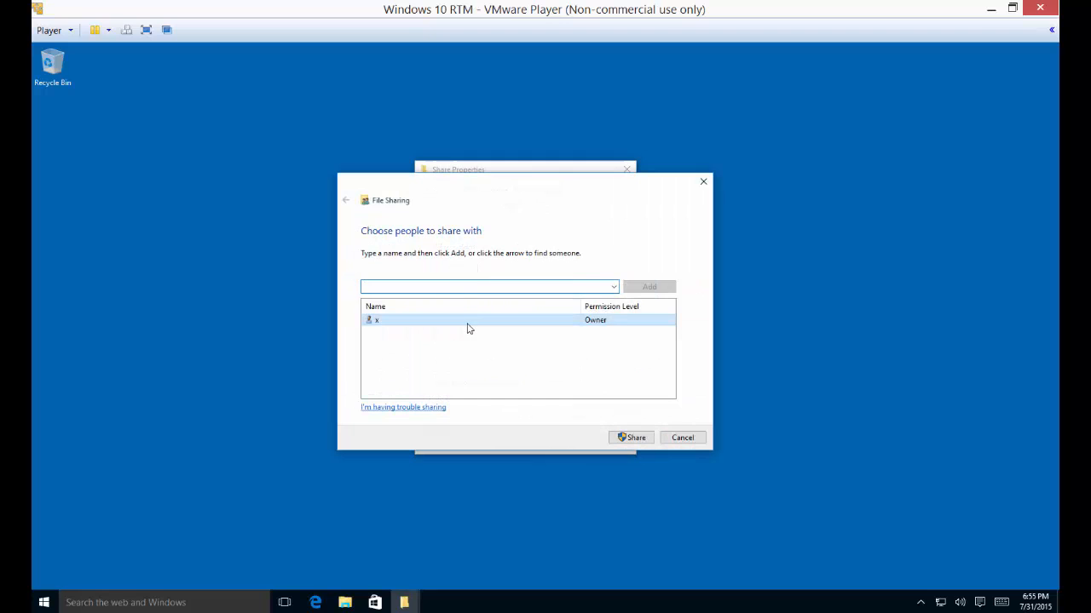
mouse_move(469, 320)
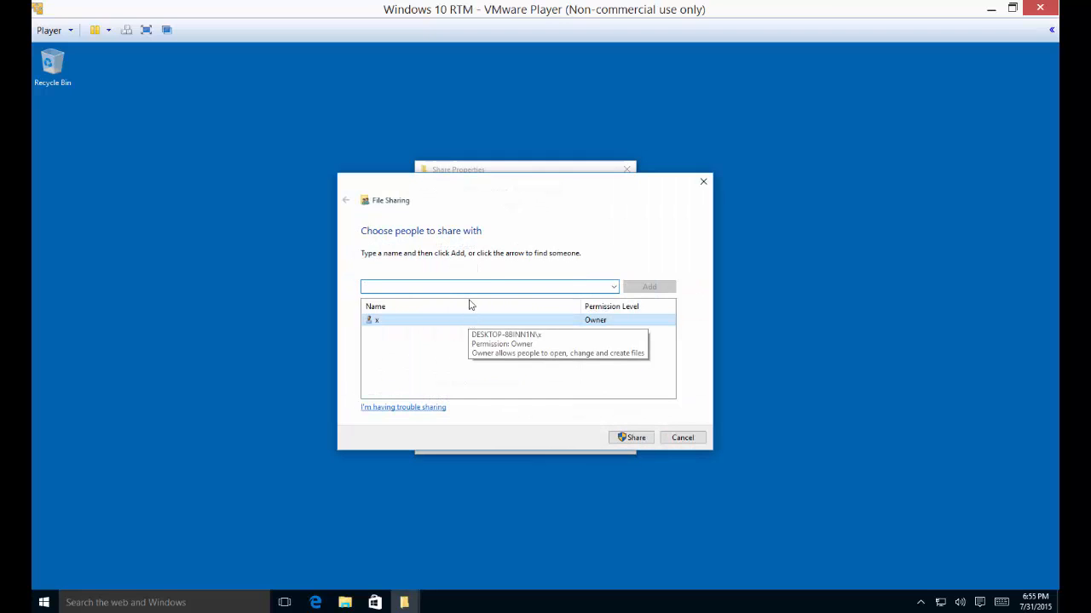
left_click(682, 437)
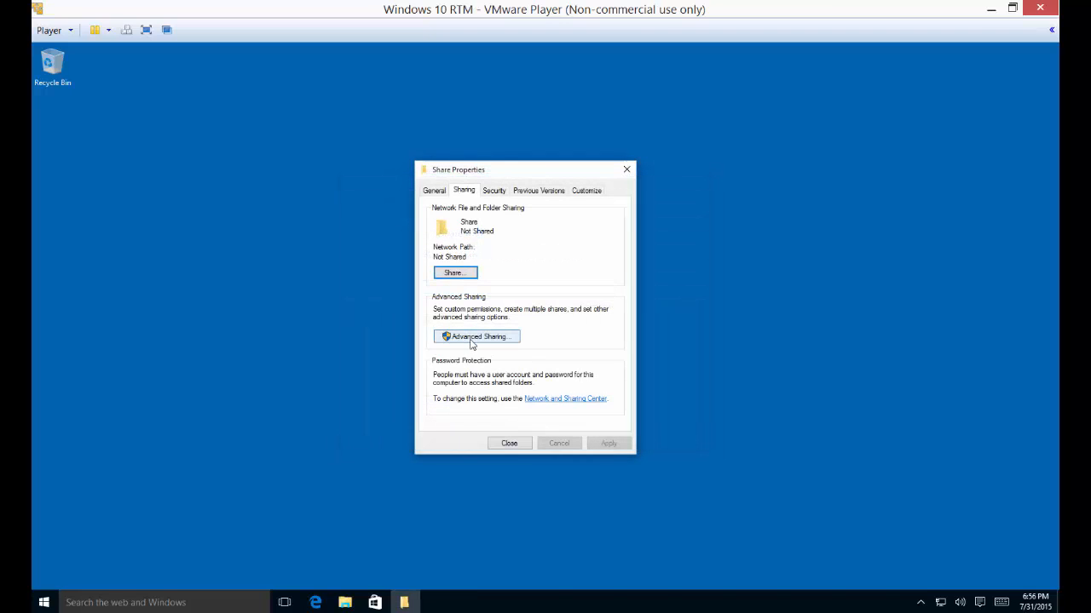
Enable Advanced Sharing on Share, allowing Everyone full control of the share
left_click(476, 335)
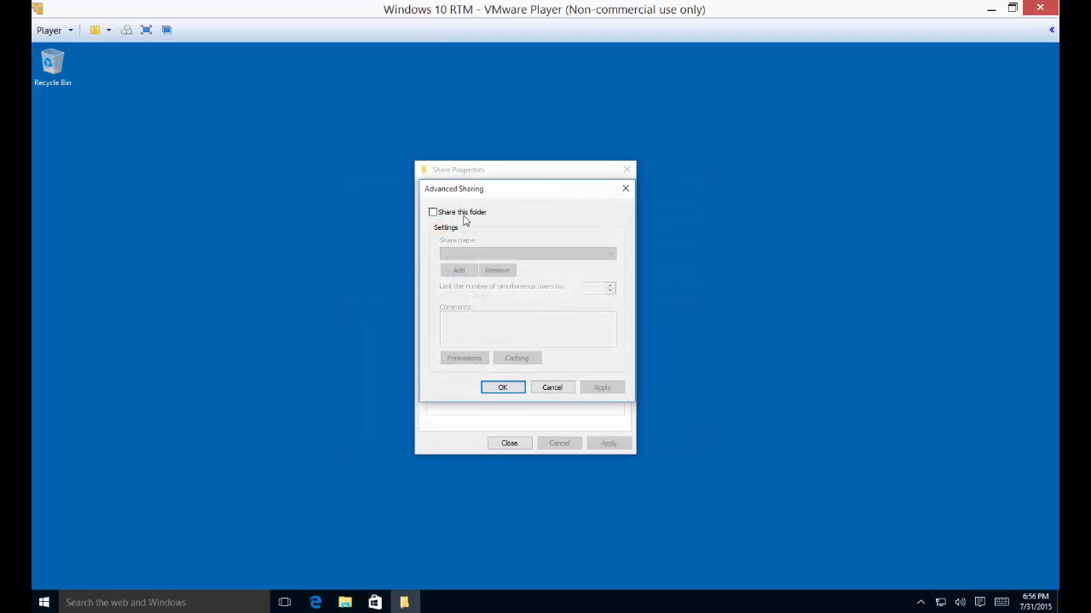
left_click(432, 211)
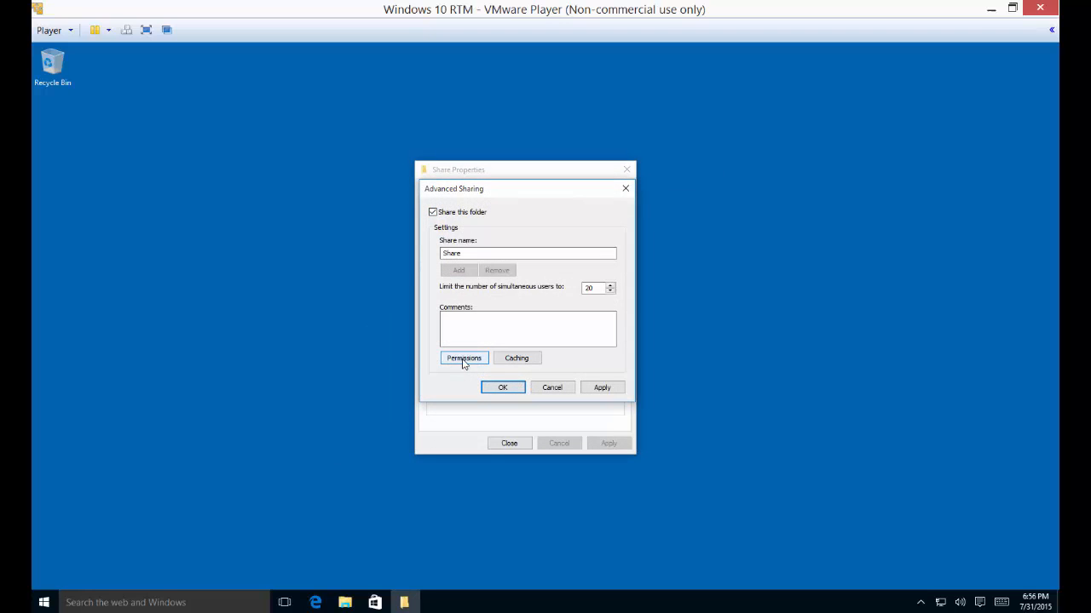
left_click(463, 358)
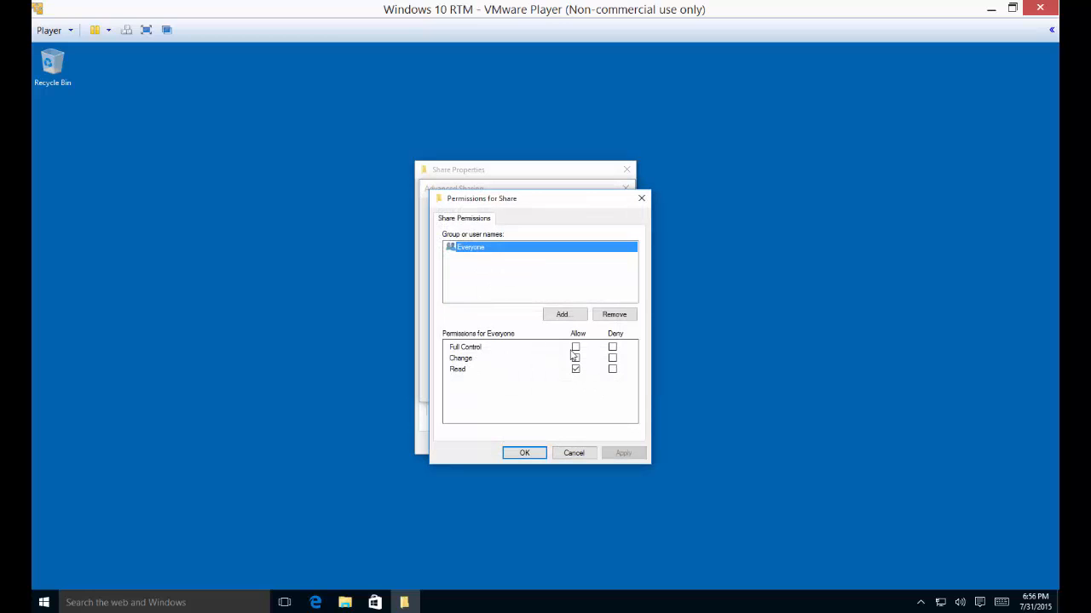
left_click(576, 346)
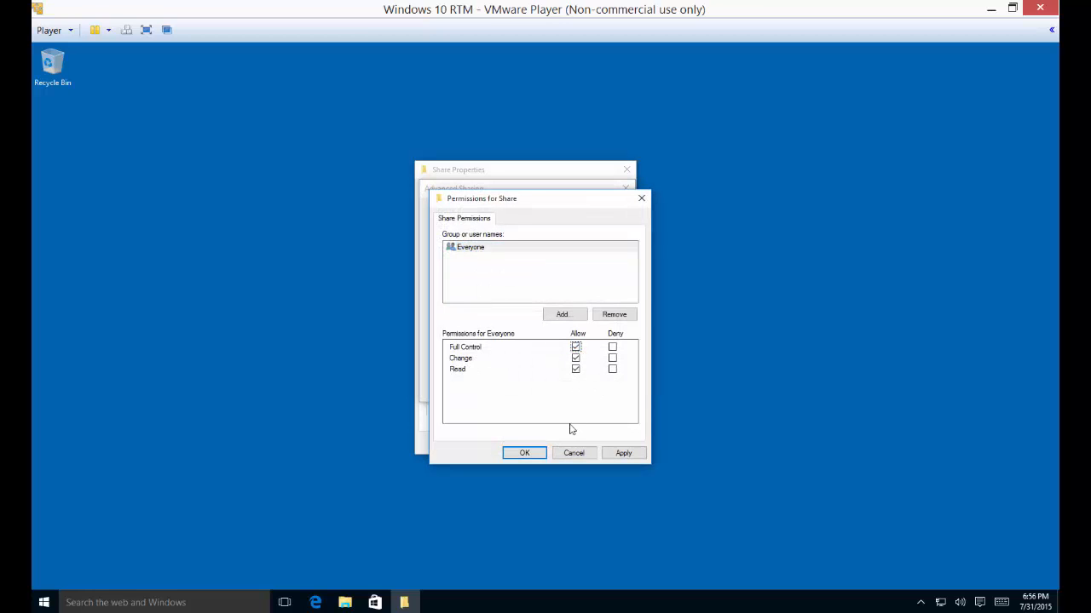
left_click(524, 452)
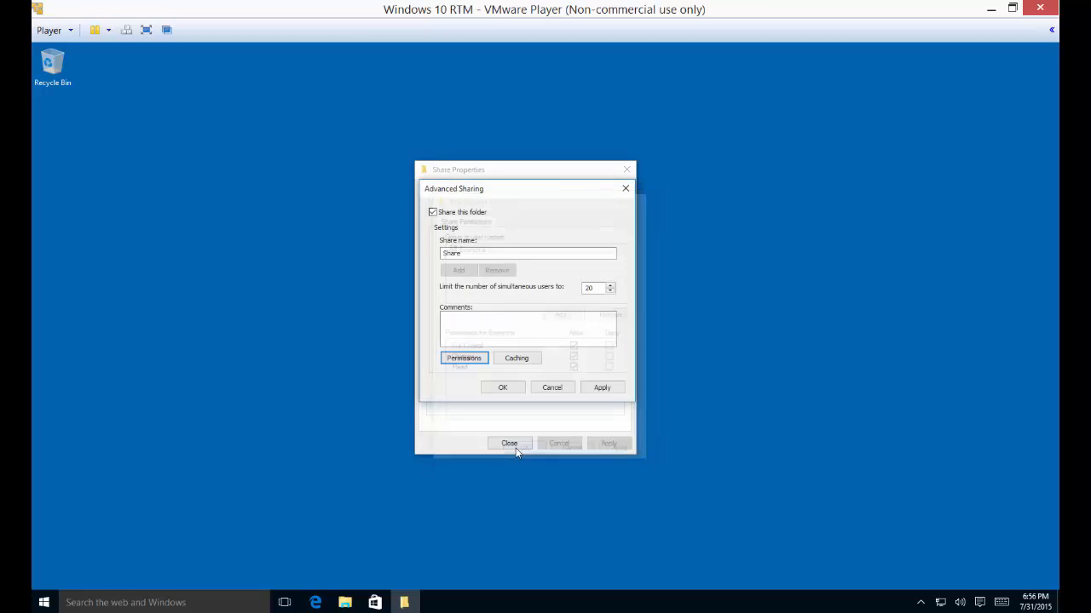
left_click(502, 387)
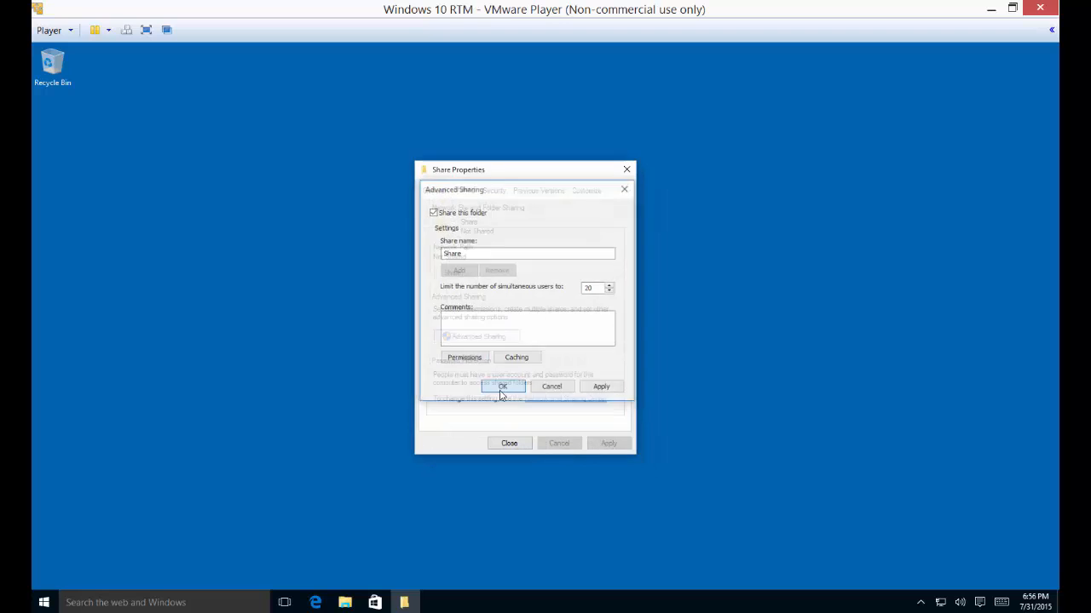
left_click(501, 386)
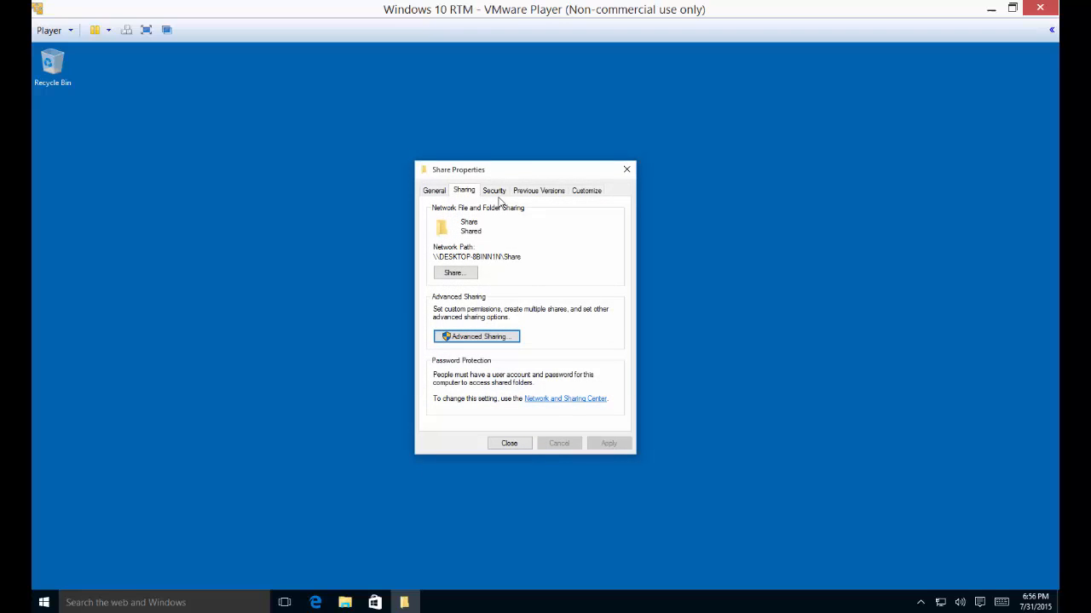
Switch between the Sharing and Security tabs, ending on Security permissions
left_click(493, 190)
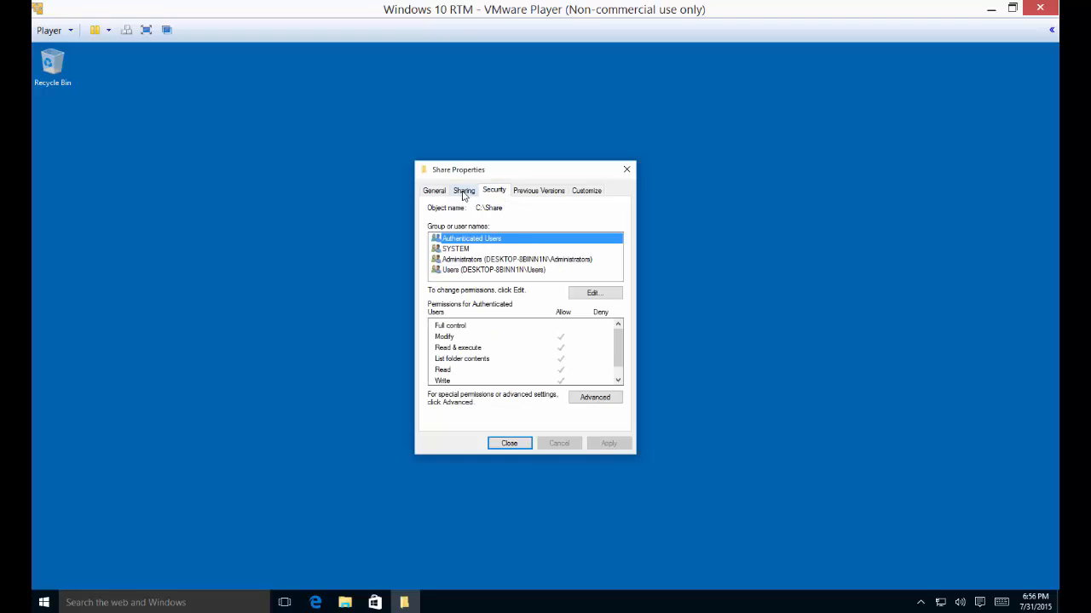
left_click(463, 190)
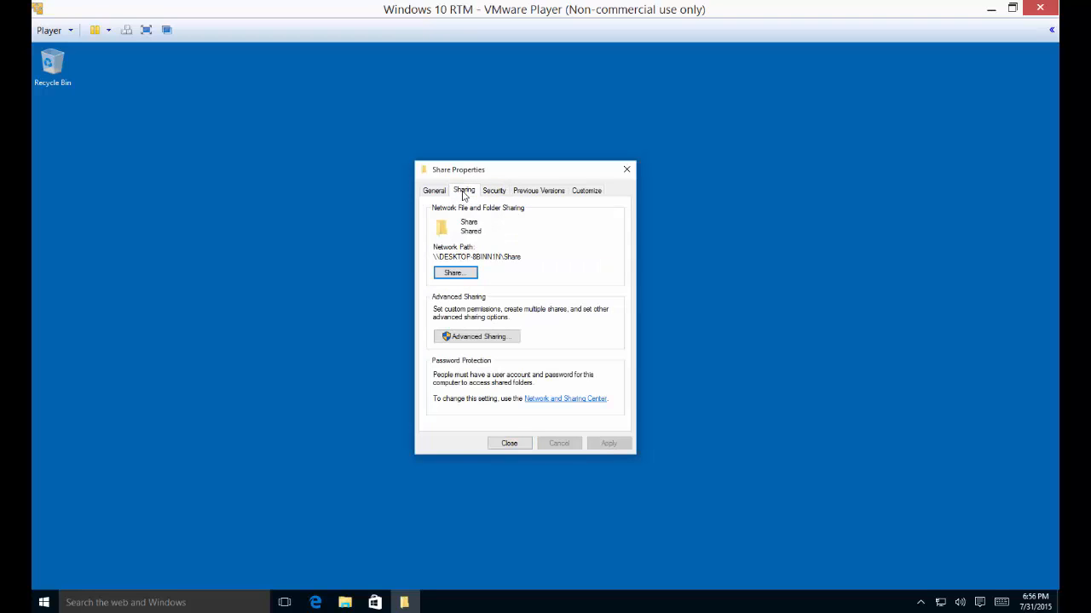
left_click(494, 190)
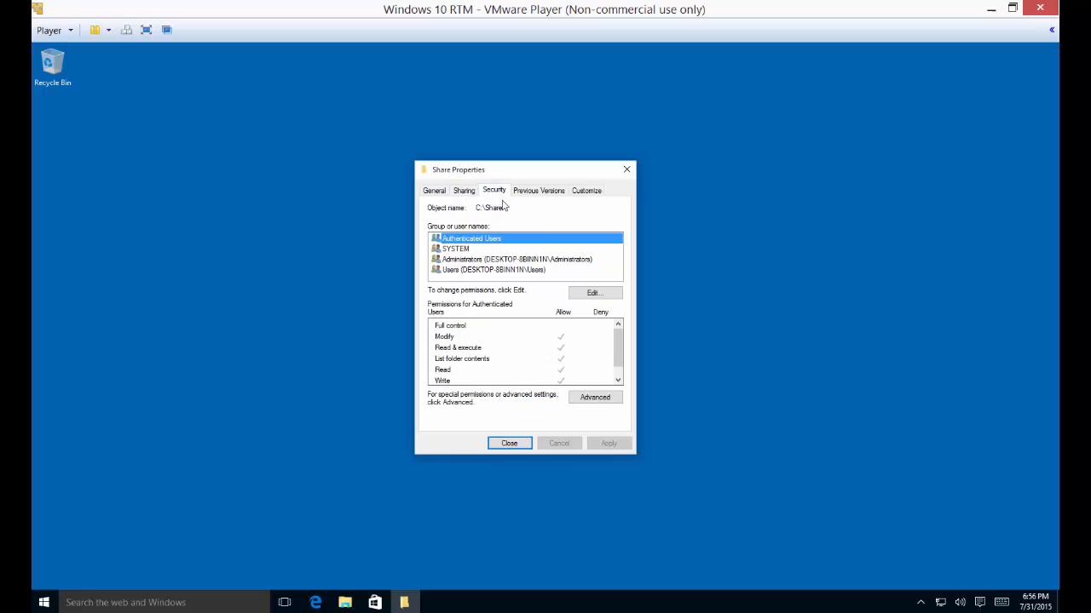
mouse_move(568, 231)
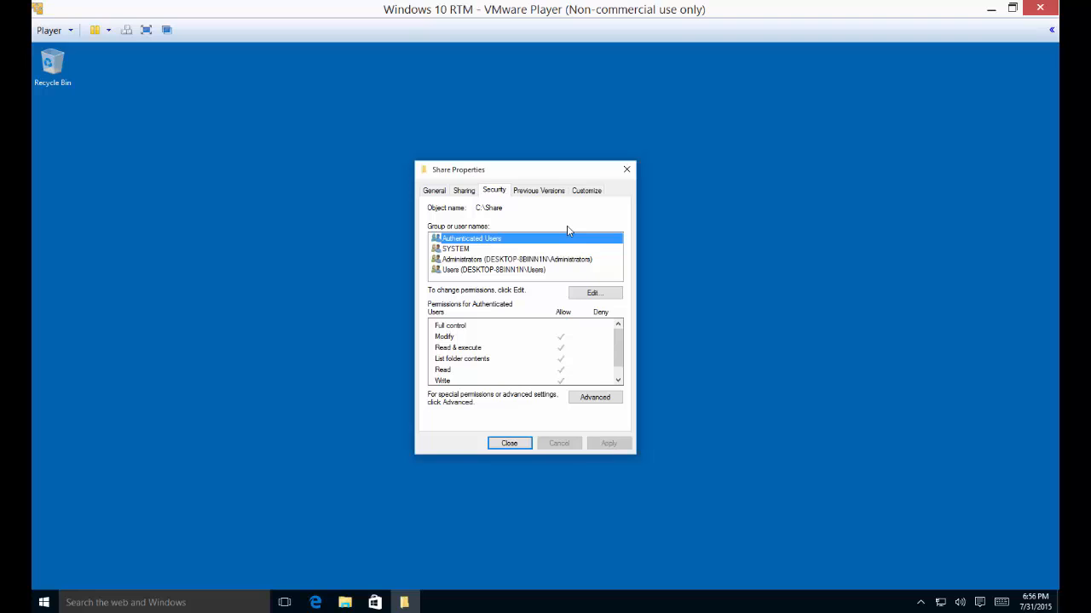
mouse_move(465, 201)
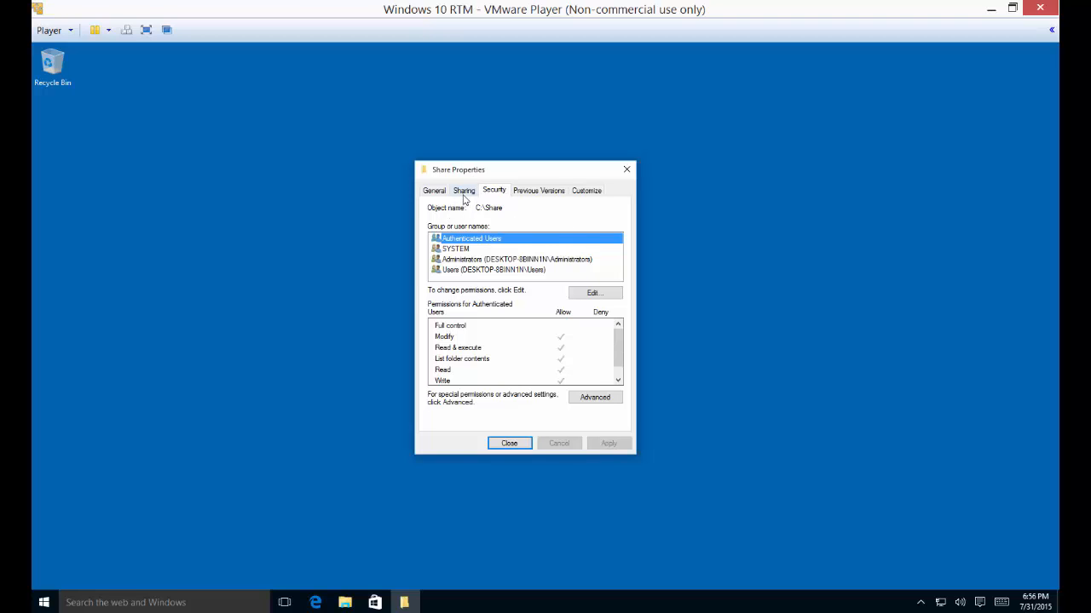
left_click(464, 190)
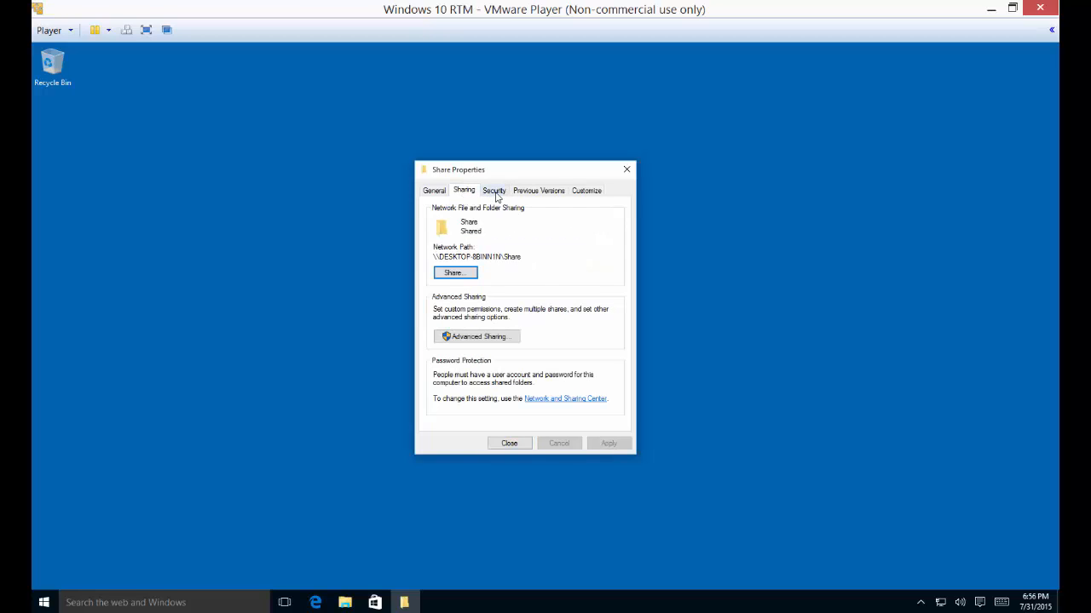
left_click(495, 190)
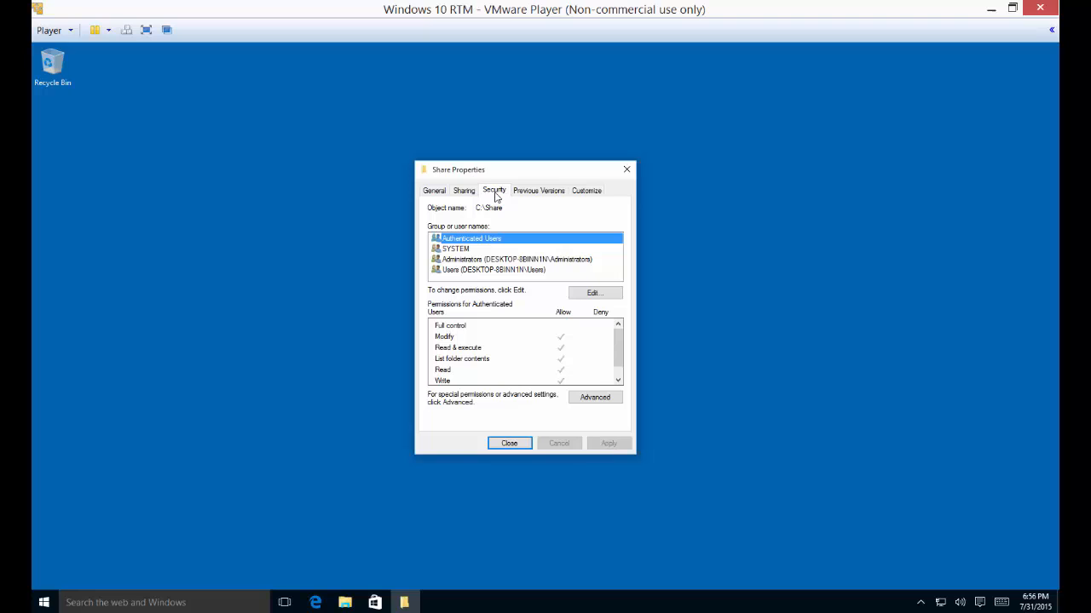
mouse_move(464, 190)
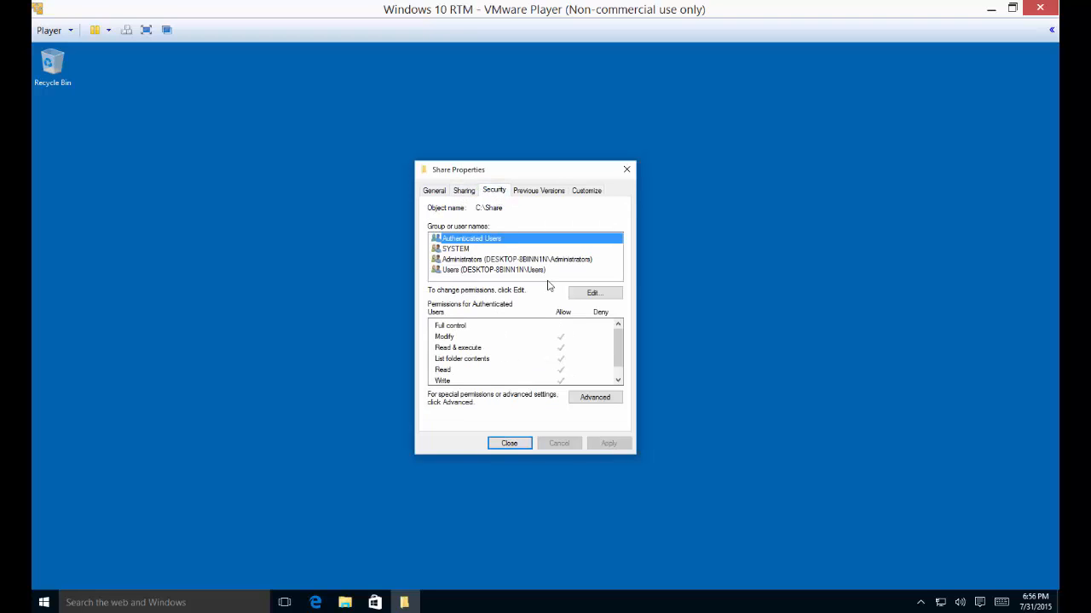
Edit permissions and add the account 'Everyone' to the Share folder
left_click(594, 292)
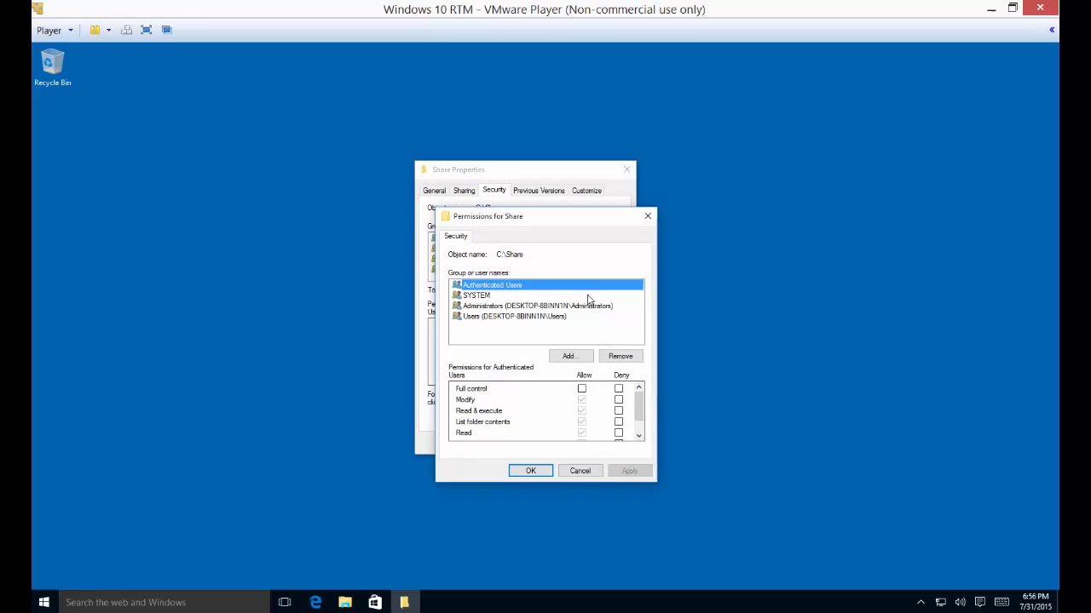
left_click(569, 355)
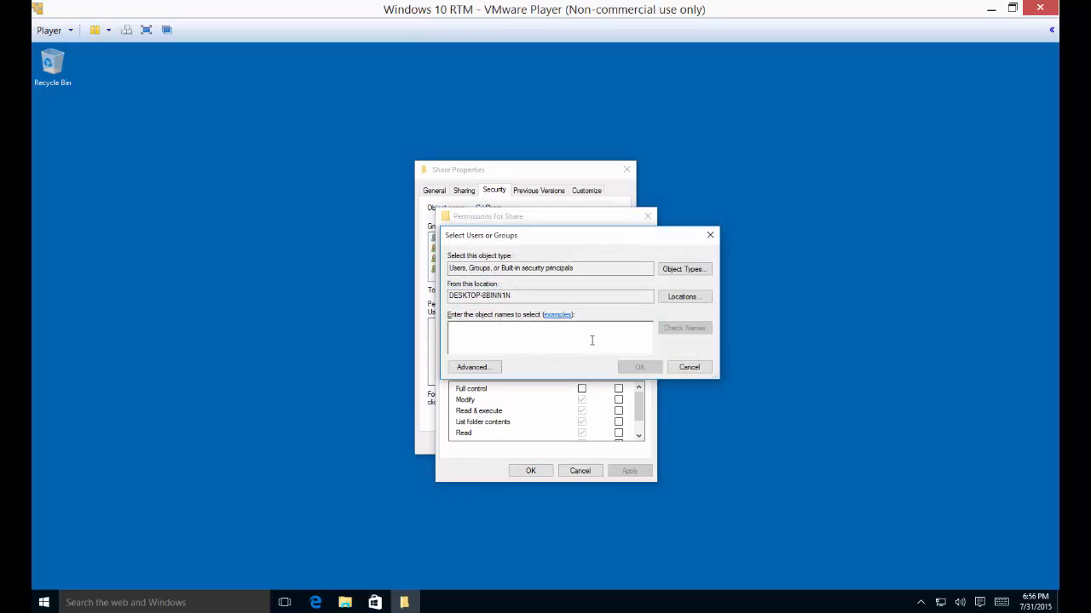
type("everyone")
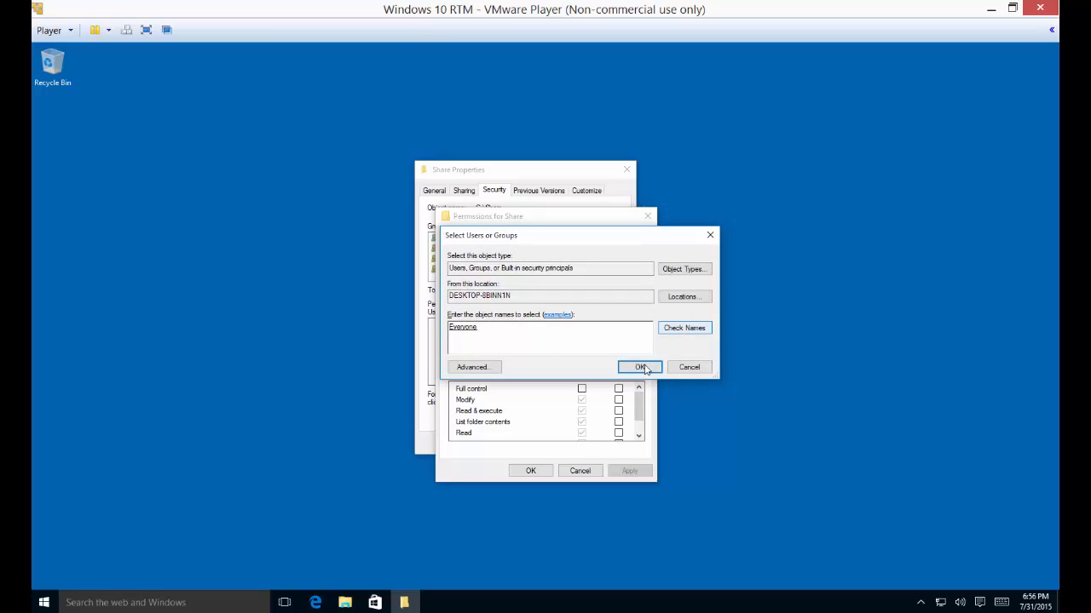
left_click(640, 366)
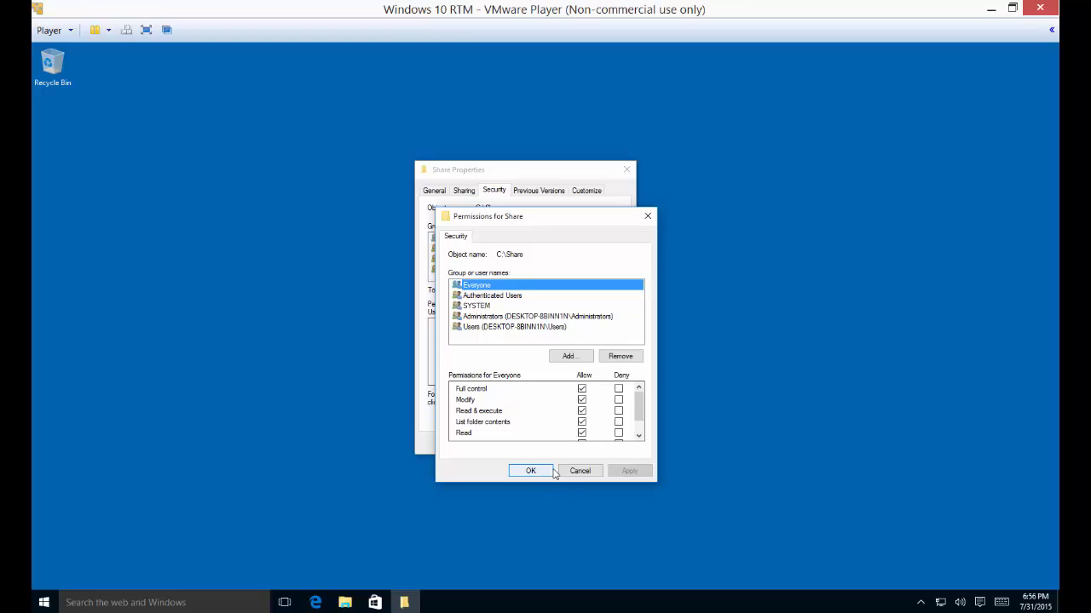
mouse_move(540, 282)
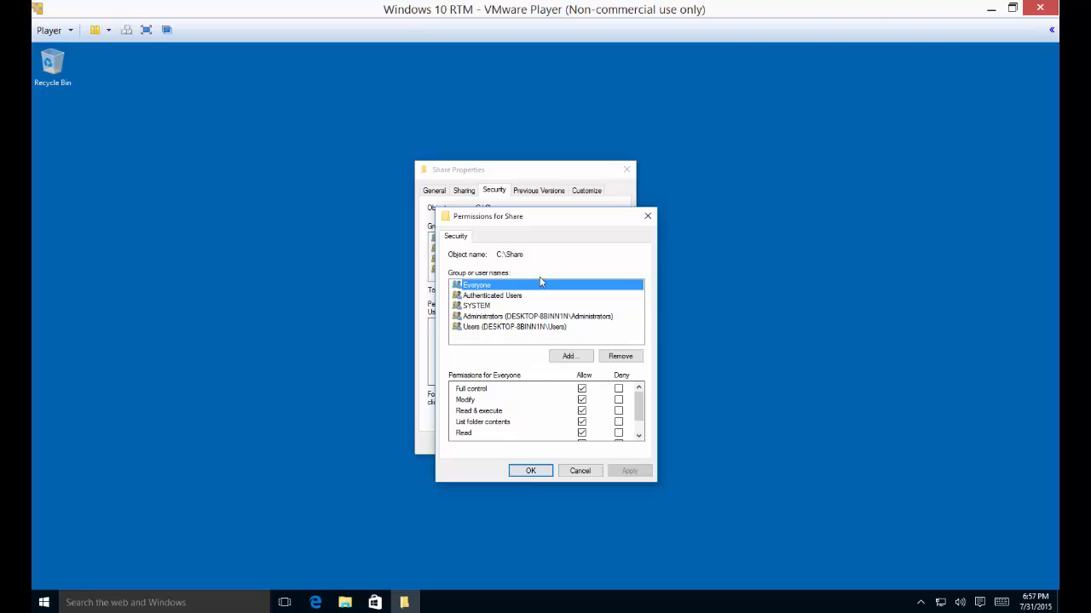
Select the Users group, then begin adding another account
left_click(619, 356)
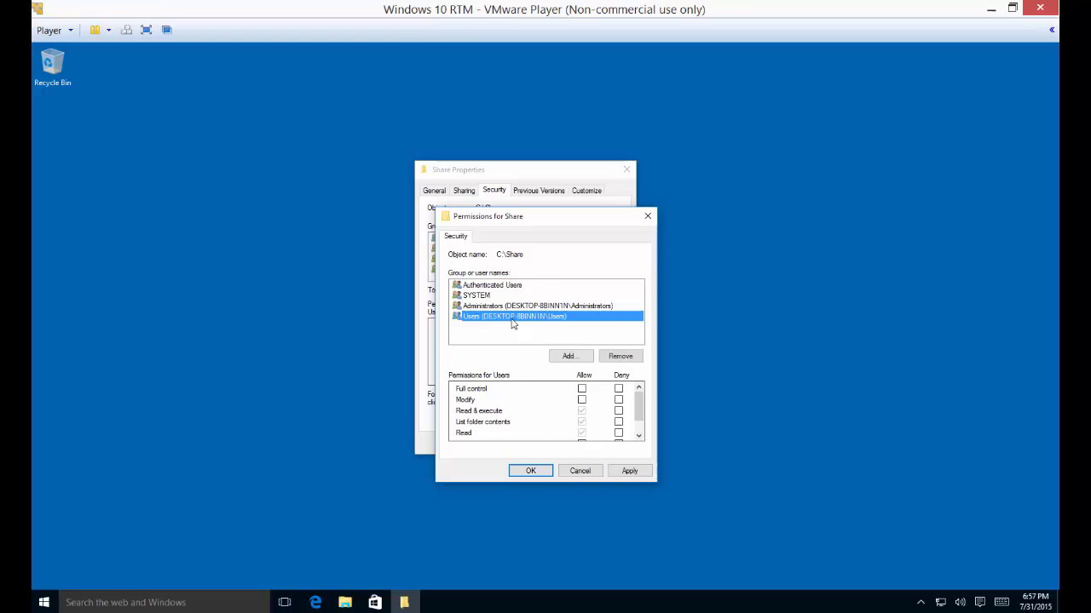
mouse_move(527, 325)
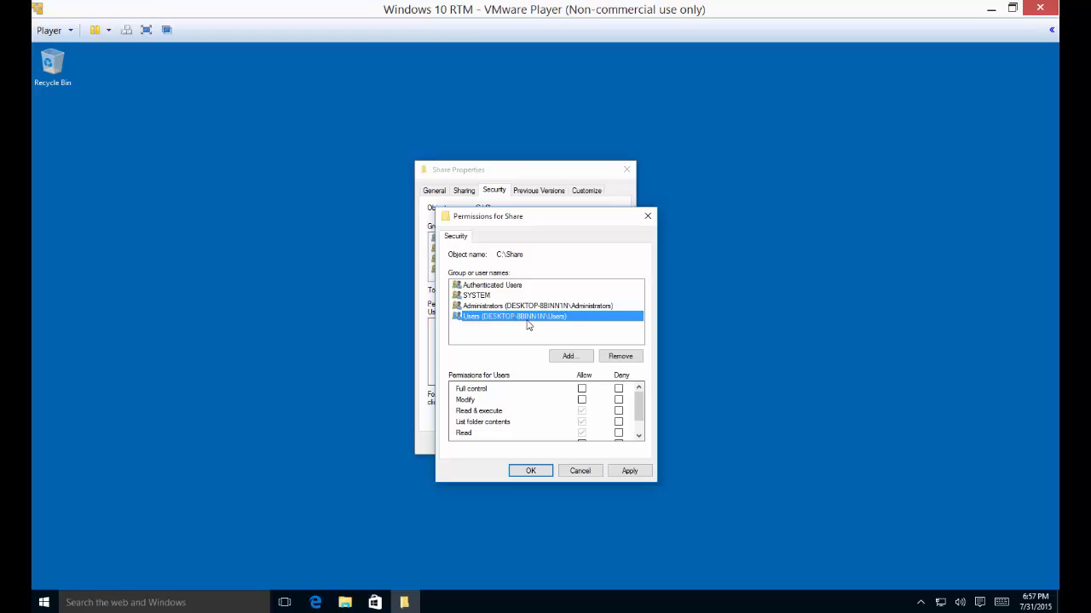
mouse_move(544, 376)
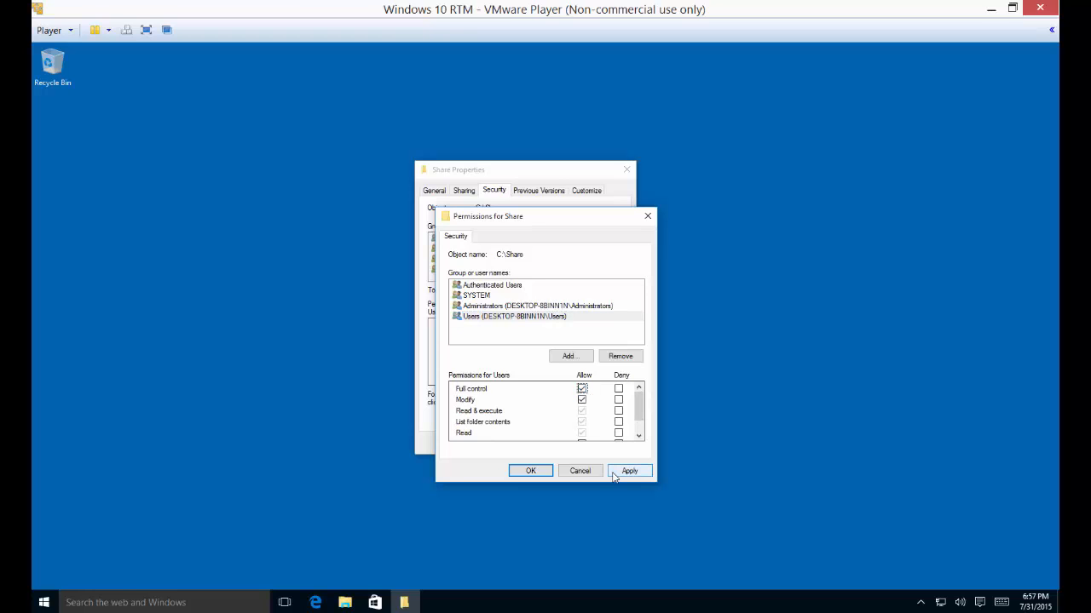
mouse_move(603, 465)
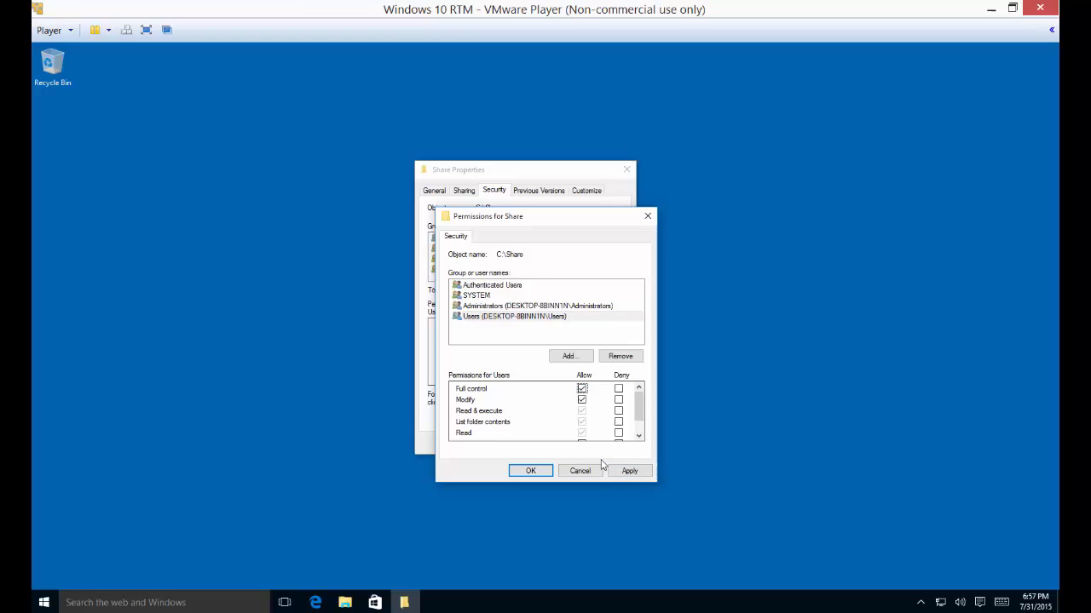
mouse_move(443, 343)
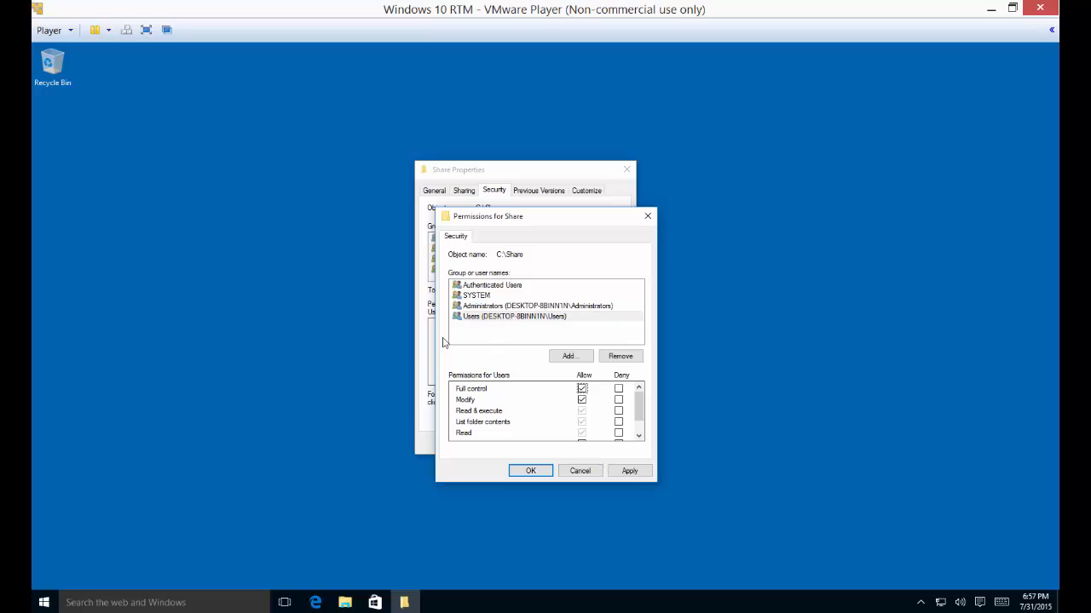
mouse_move(275, 370)
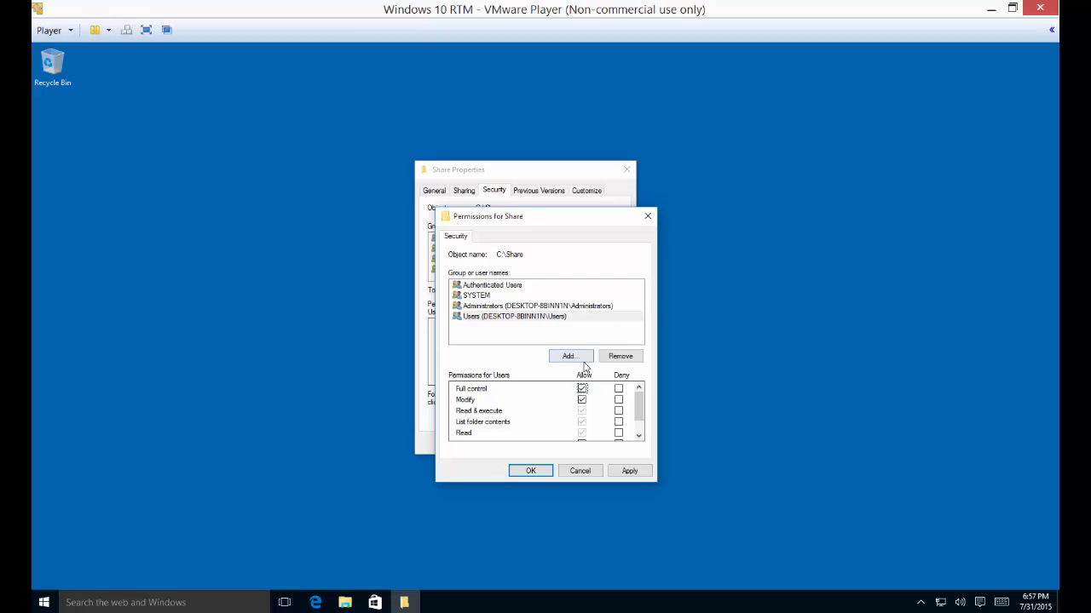
left_click(568, 357)
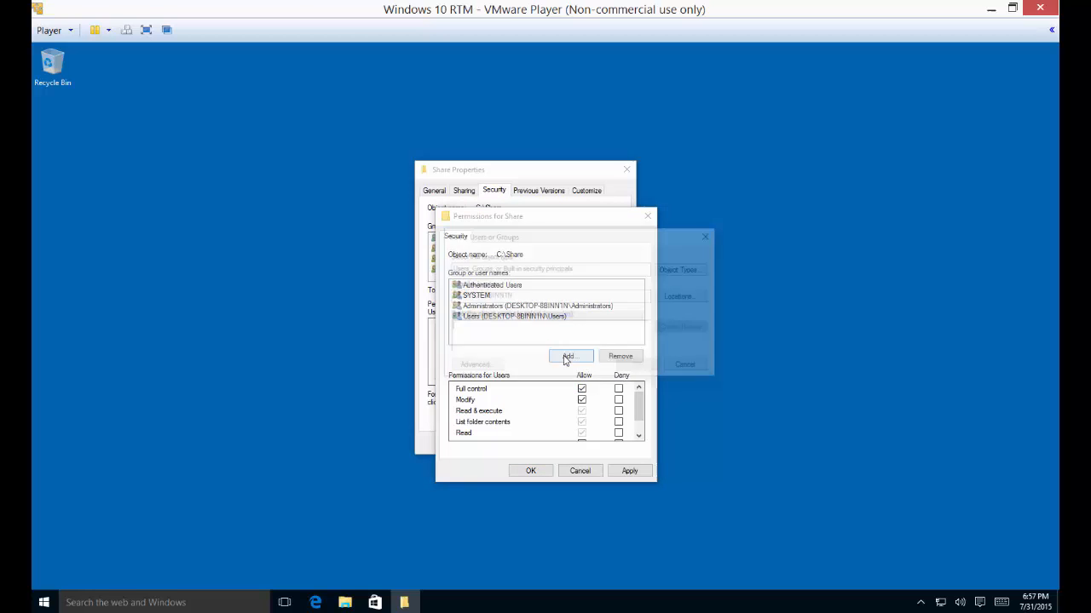
Add user x and allow it Full control
left_click(569, 356)
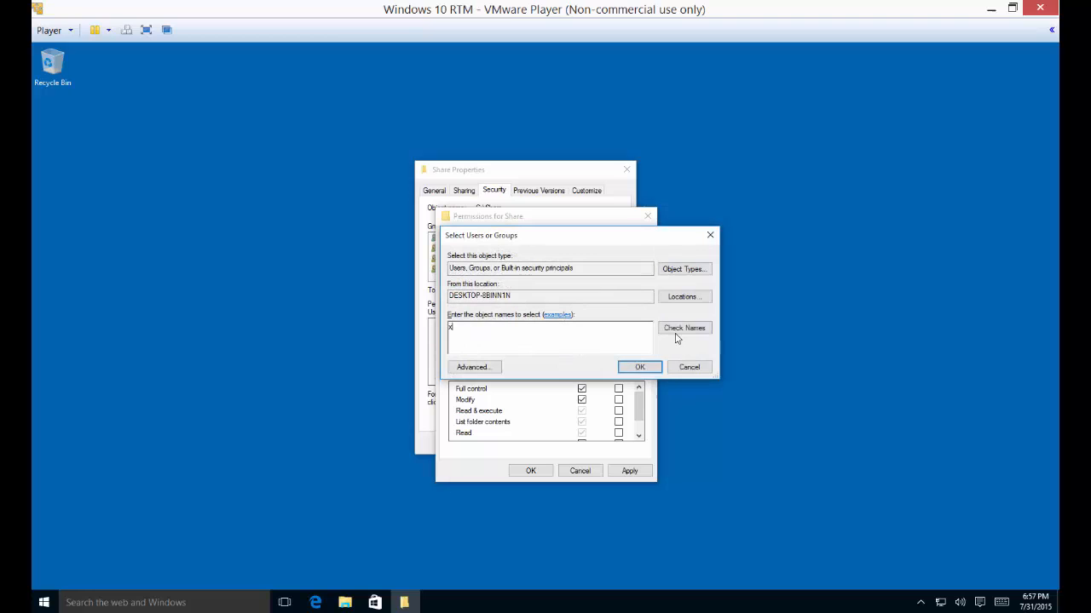
left_click(639, 366)
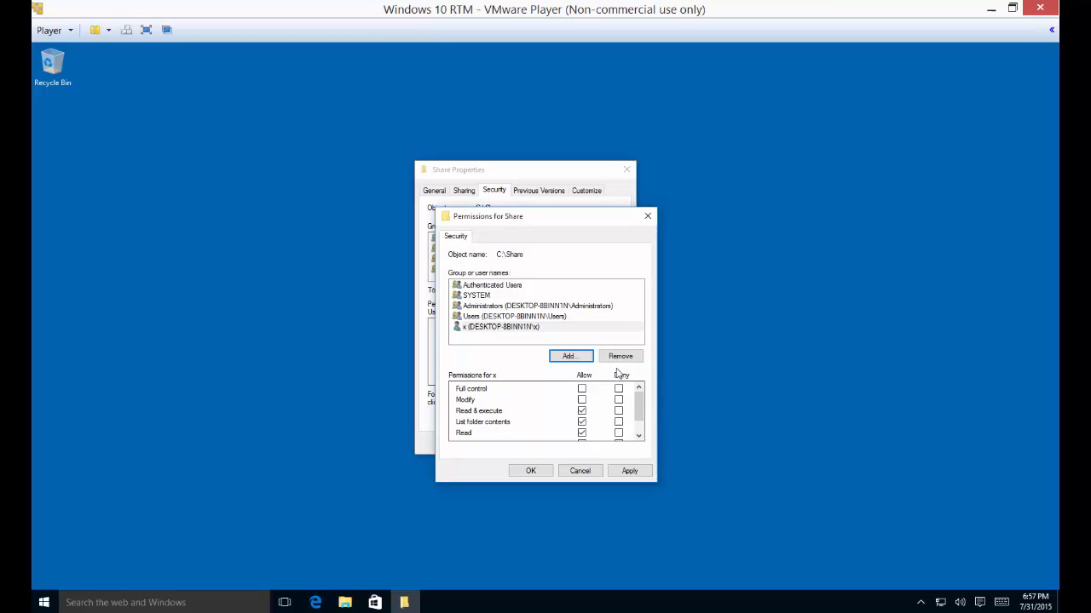
left_click(581, 389)
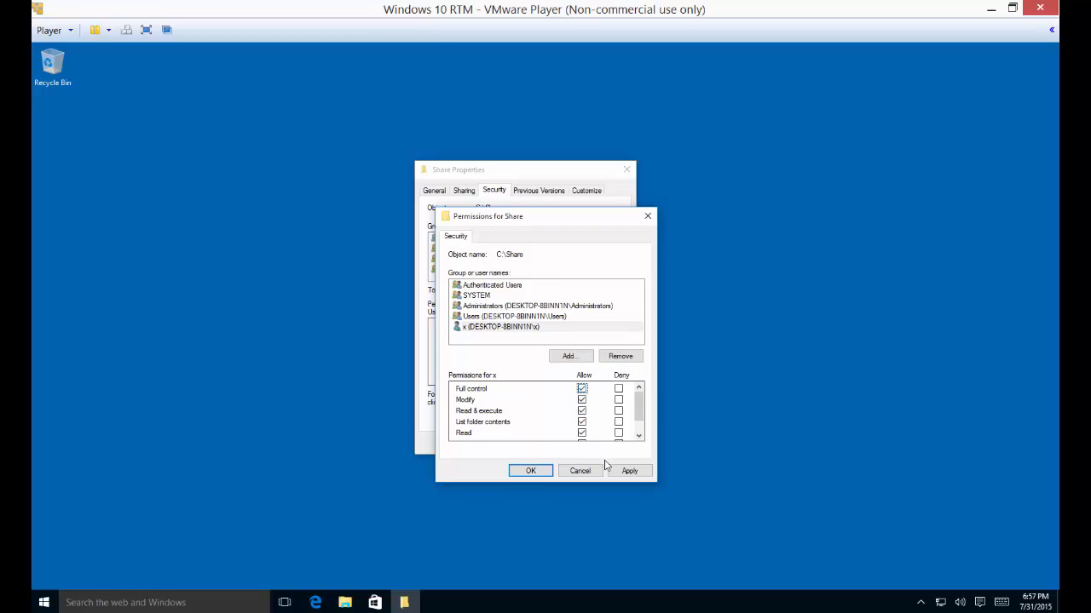
scroll("down", 3)
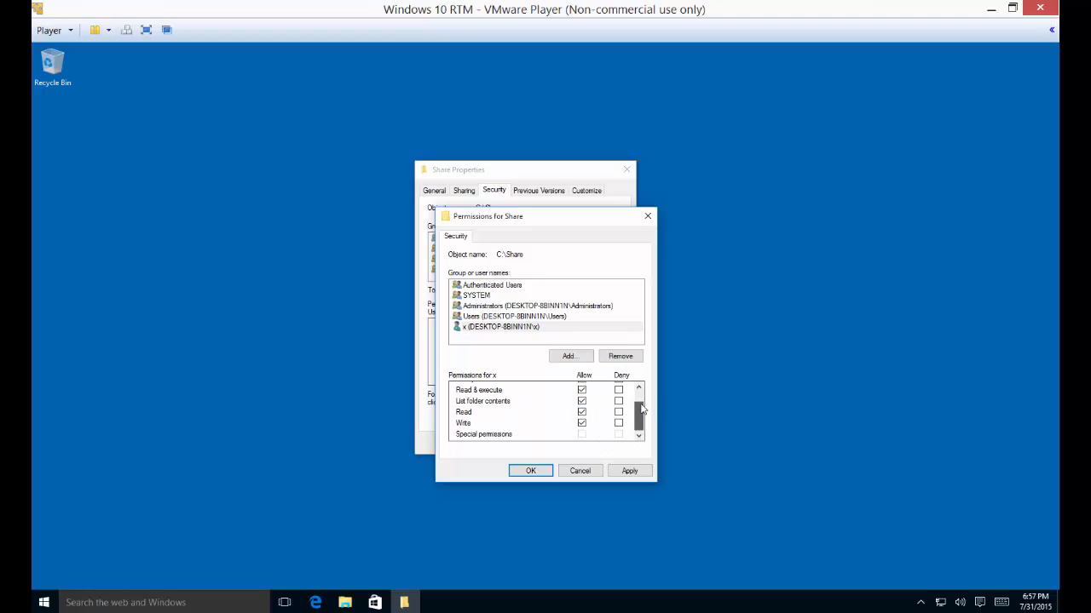
scroll("up", 3)
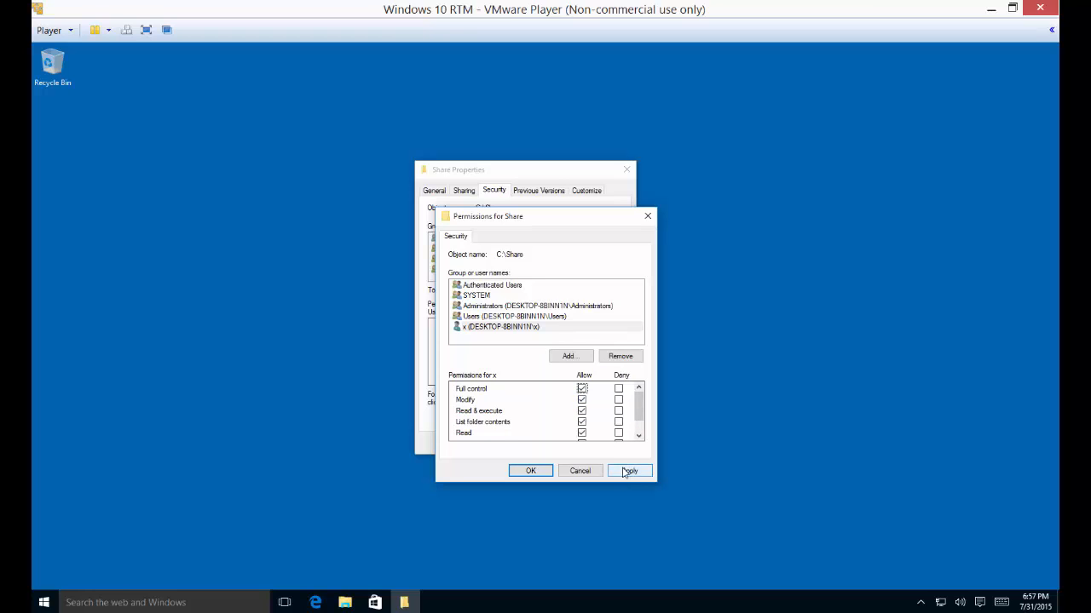
Apply the permissions and close the Share folder's properties
left_click(629, 471)
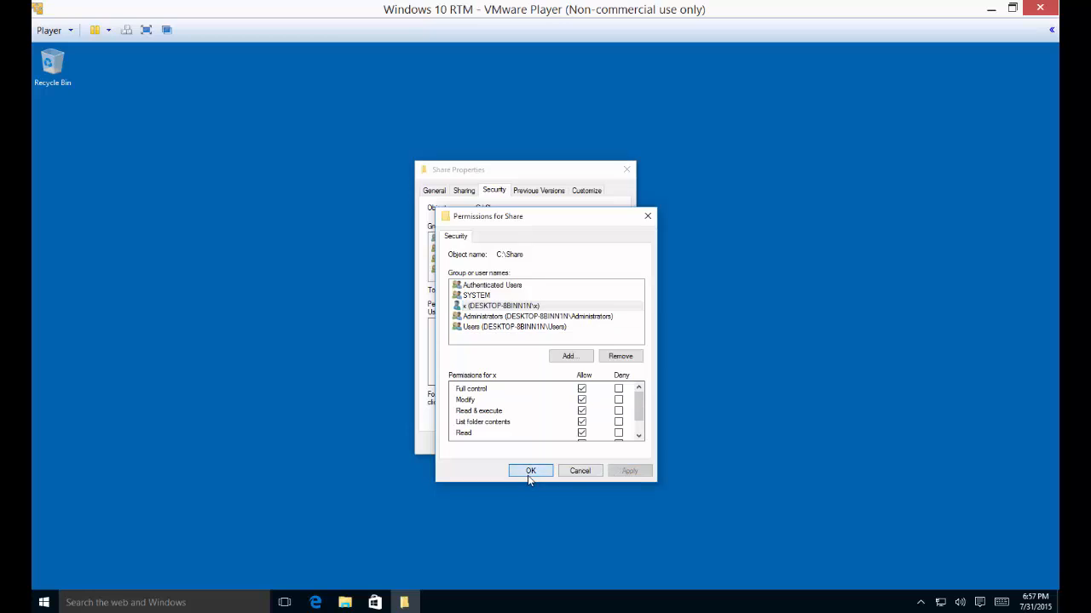
left_click(530, 470)
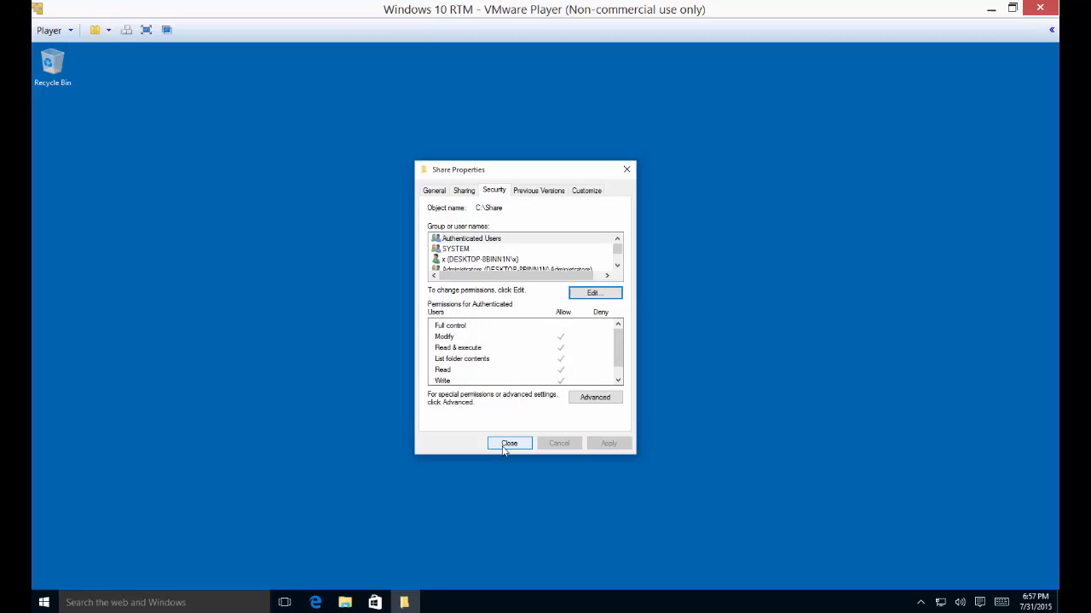
left_click(508, 443)
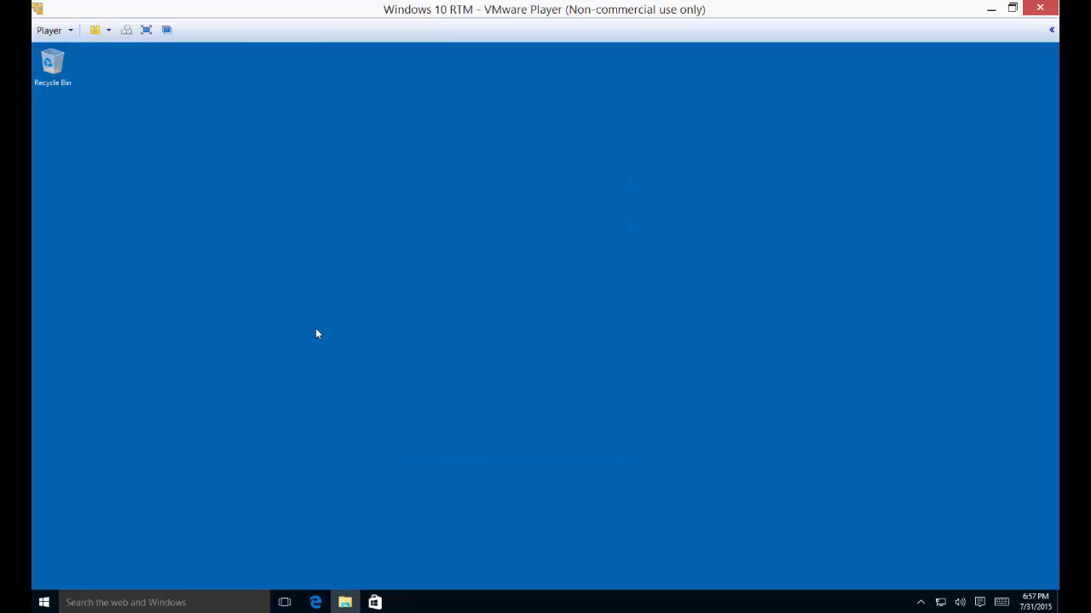